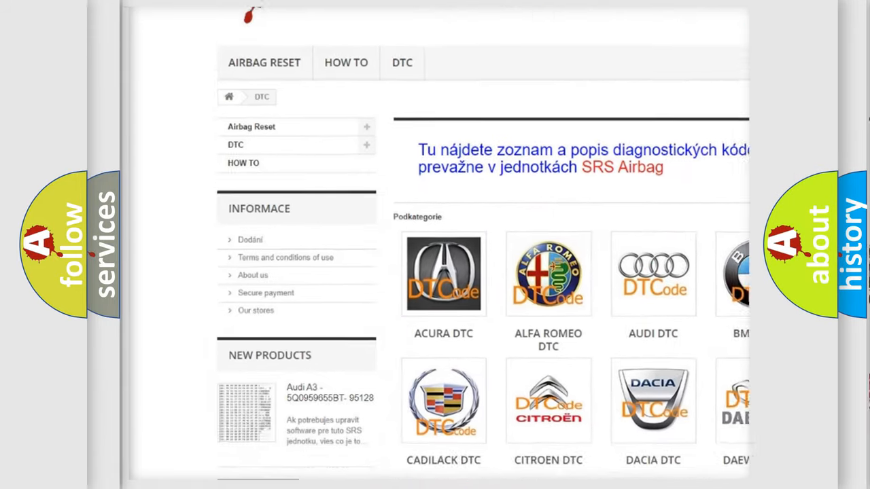
{"action": "scroll", "scroll_direction": "down", "scroll_amount": 3}
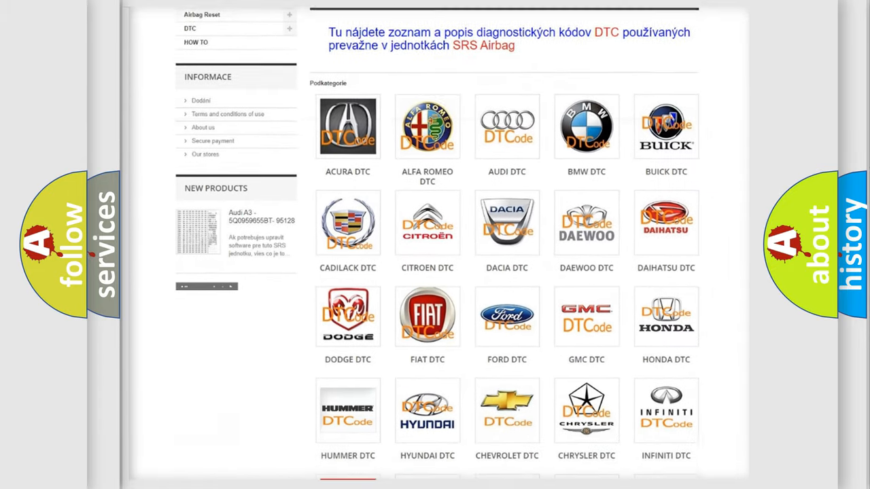
{"action": "scroll", "scroll_direction": "down", "scroll_amount": 3}
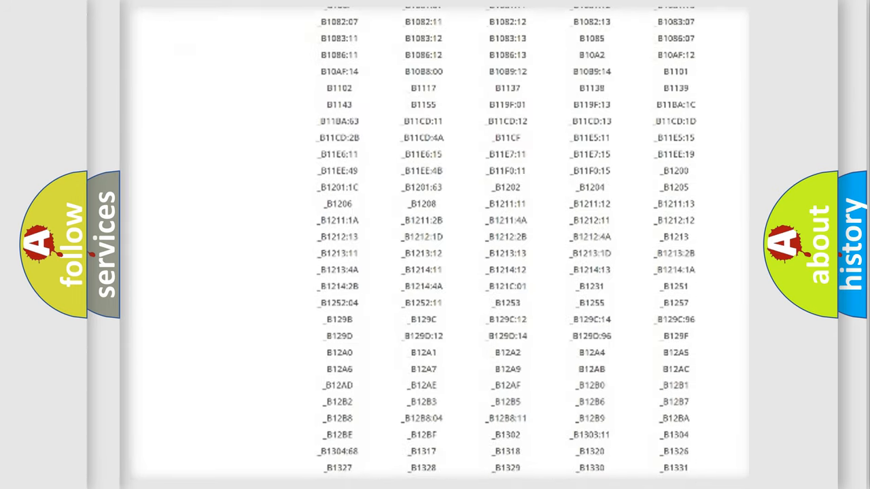
{"action": "scroll", "scroll_direction": "down", "scroll_amount": 3}
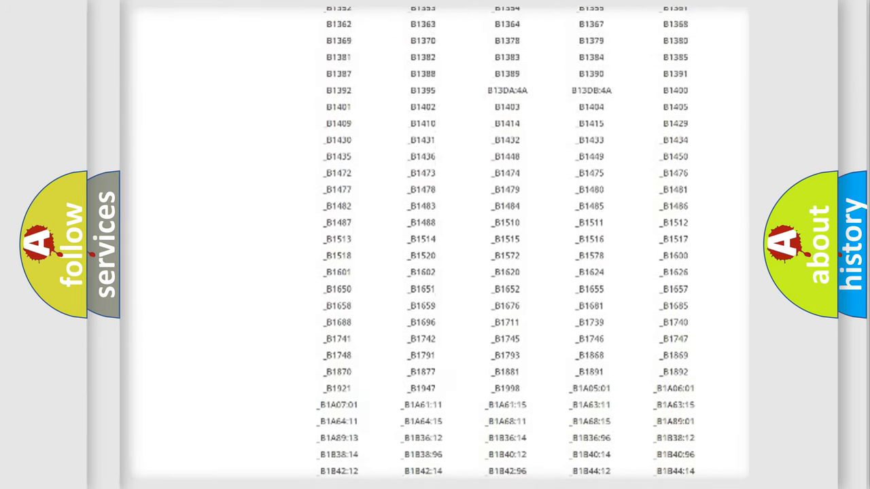